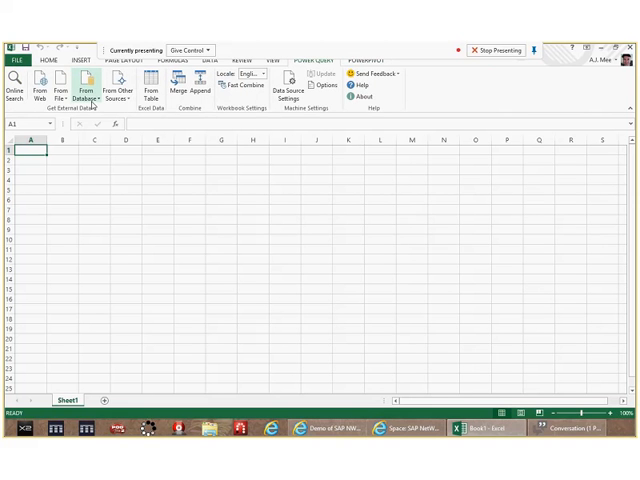
Switch to Internet Explorer showing the SAP NetWeaver Gateway space on SCN
click(118, 85)
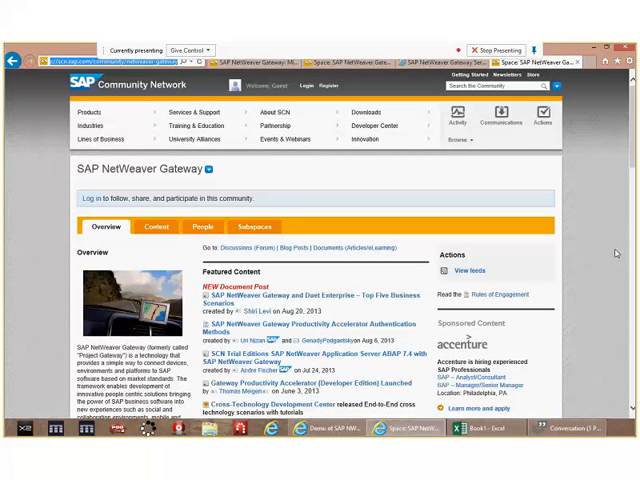
Open the SAP NetWeaver Gateway Developer Center page and scroll down through it
click(430, 62)
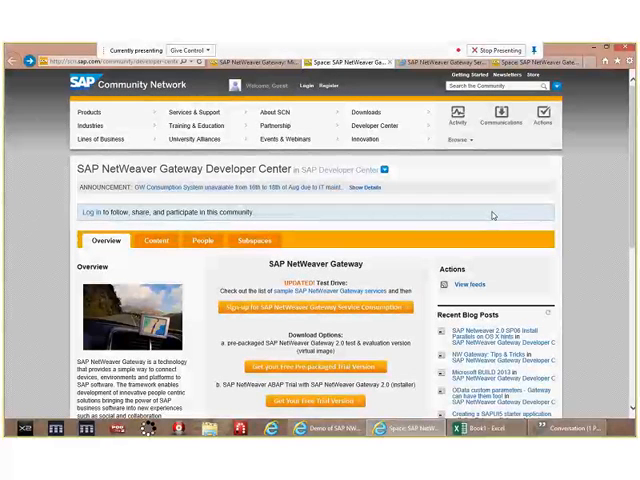
scroll(down, 3)
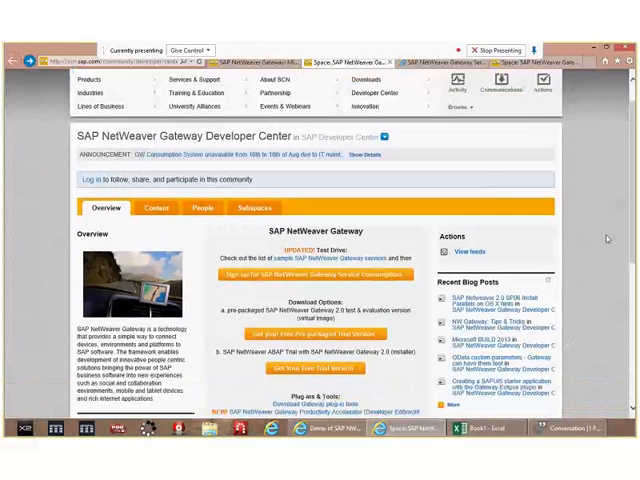
scroll(down, 3)
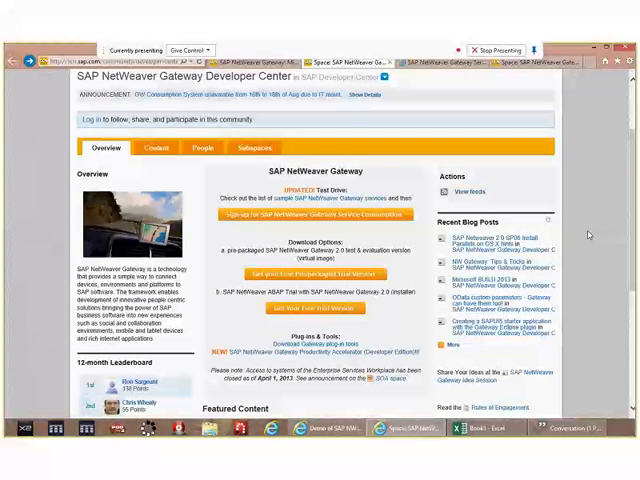
scroll(down, 3)
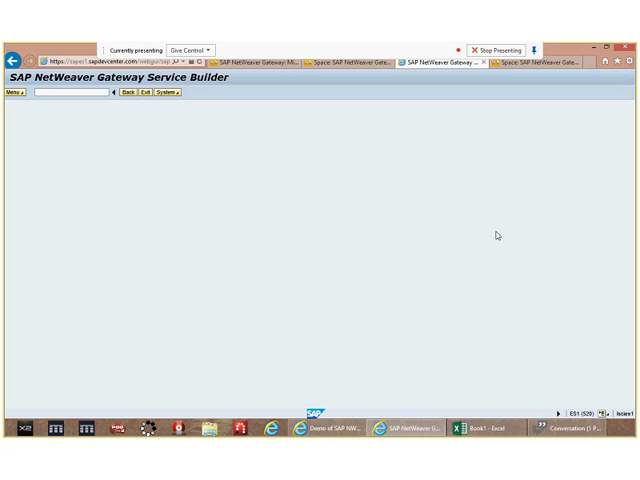
Switch to the SCN tab with the Power View and NetWeaver Gateway blog post
click(255, 62)
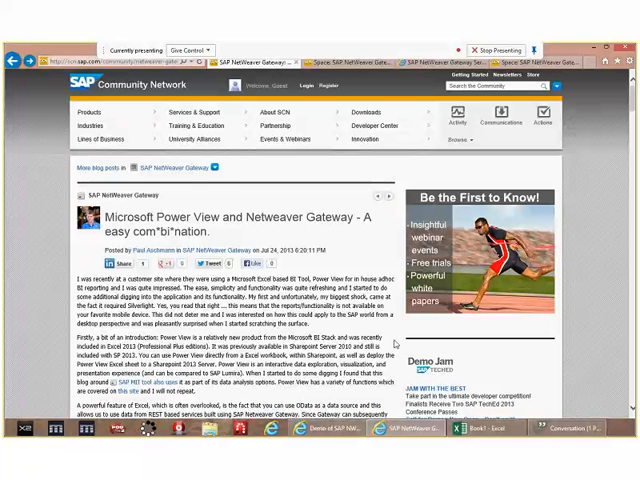
Scroll down through the Power View and Gateway blog post
scroll(down, 3)
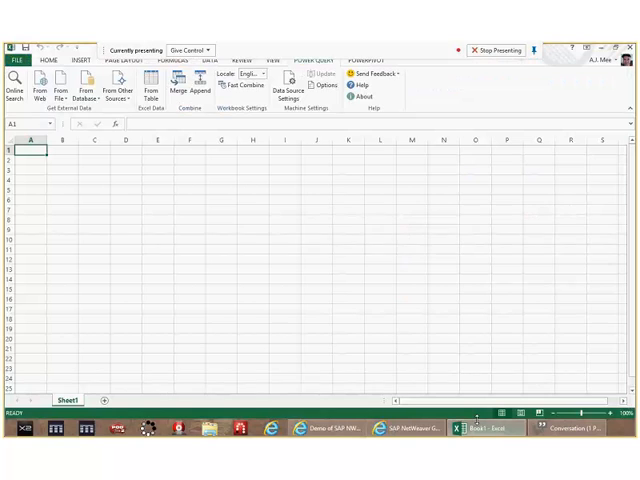
Open the PowerPivot Manage window with its empty data model
click(362, 61)
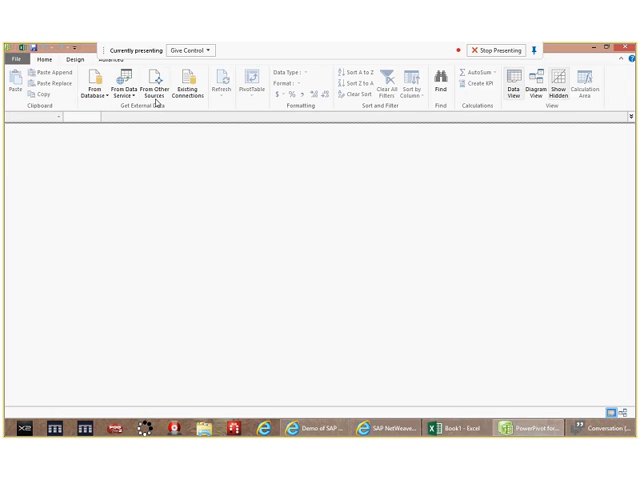
mouse_move(155, 85)
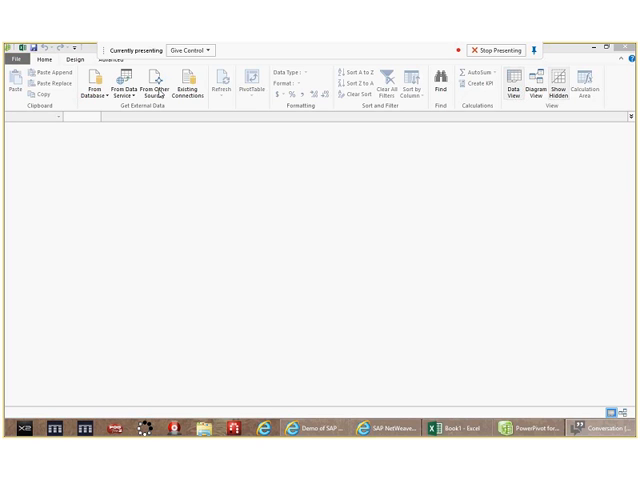
mouse_move(183, 96)
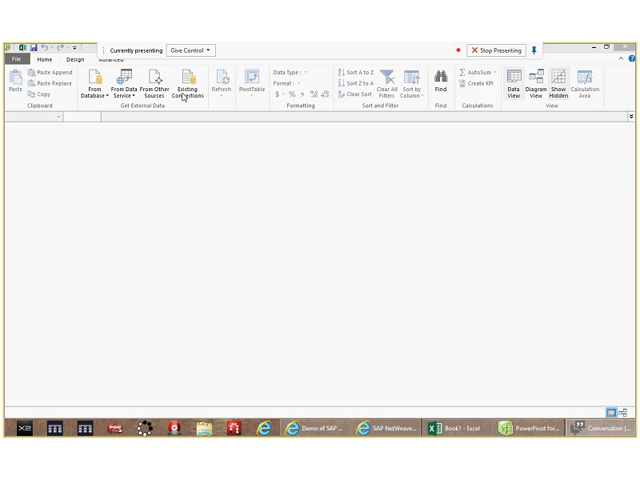
mouse_move(178, 95)
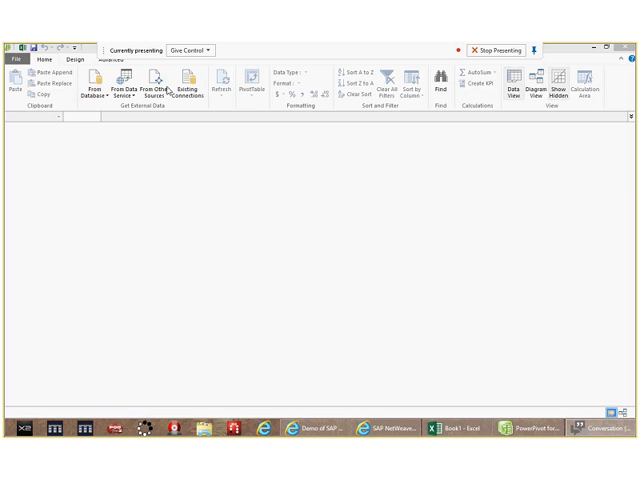
Start a PowerPivot import from Other Feeds for the SalesOrderCollection feed URL
click(95, 82)
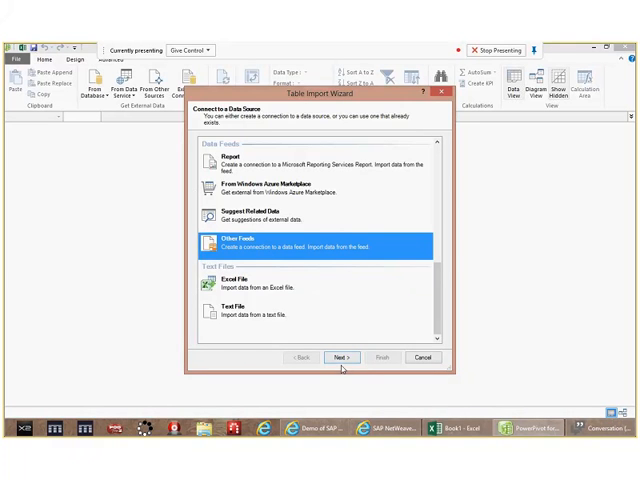
click(342, 357)
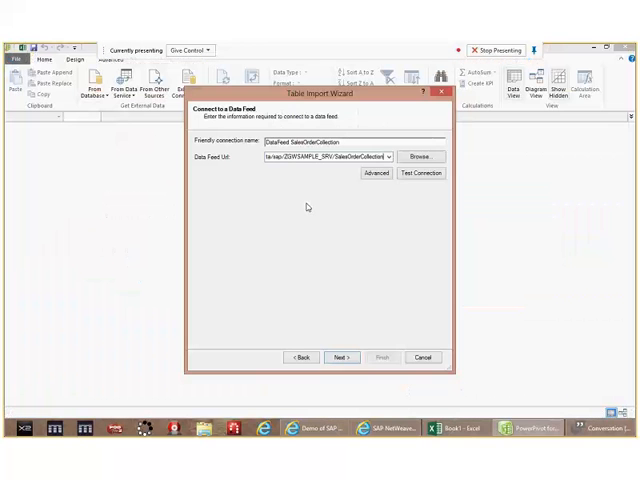
Set the feed connection's Integrated Security to Basic with a user ID and password
click(372, 173)
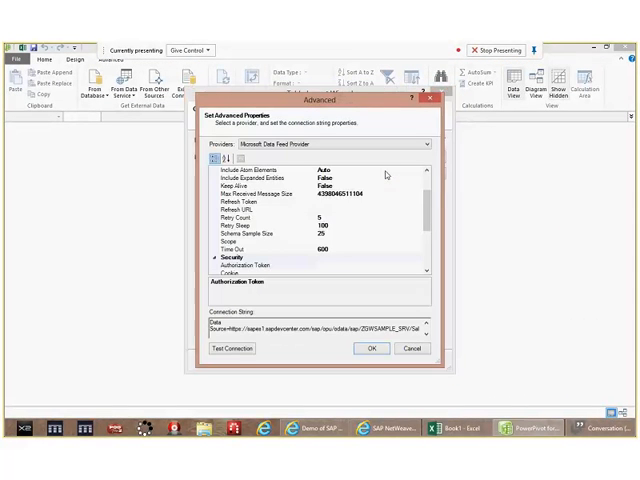
scroll(down, 3)
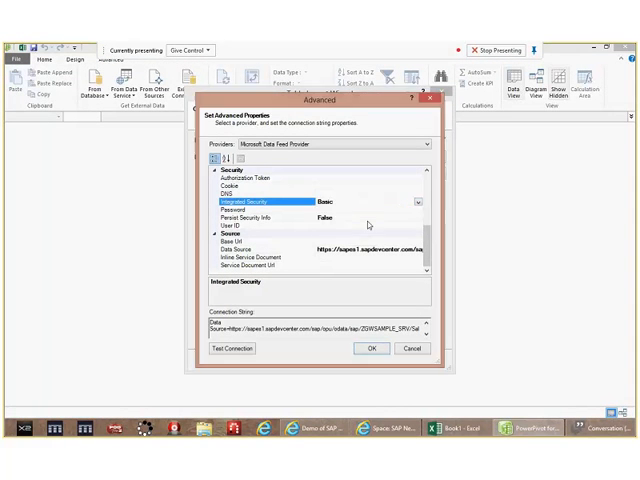
mouse_move(368, 224)
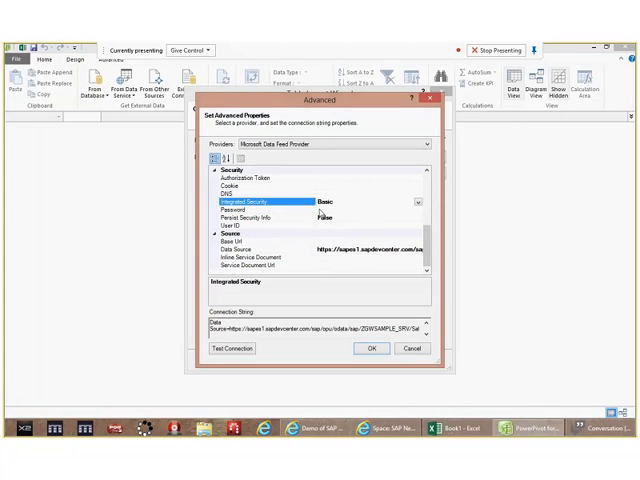
click(242, 225)
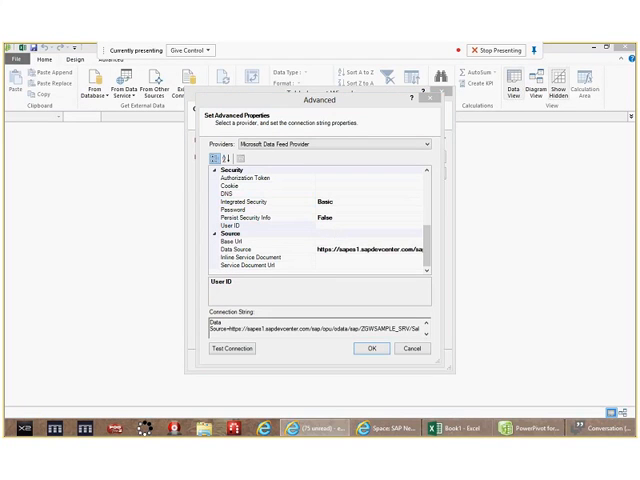
mouse_move(337, 228)
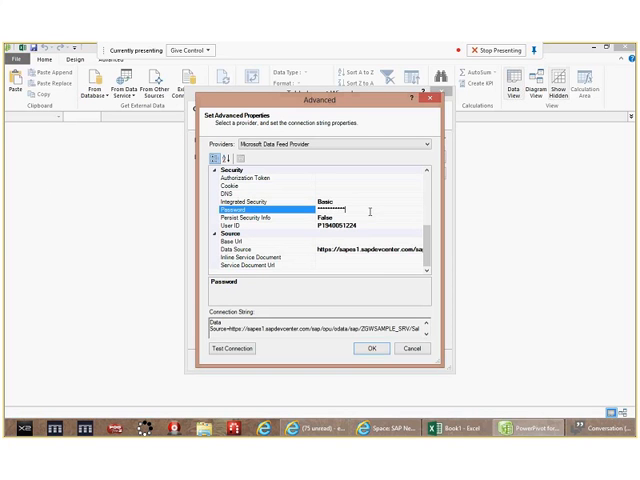
click(369, 348)
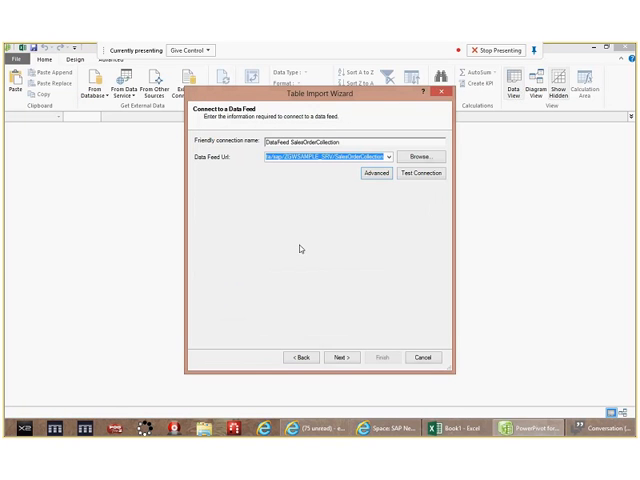
Advance the Table Import Wizard until SalesOrderCollection is listed and checked
click(421, 173)
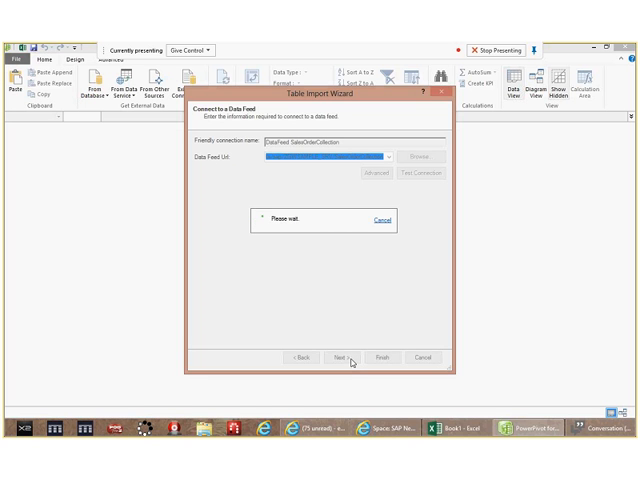
click(348, 357)
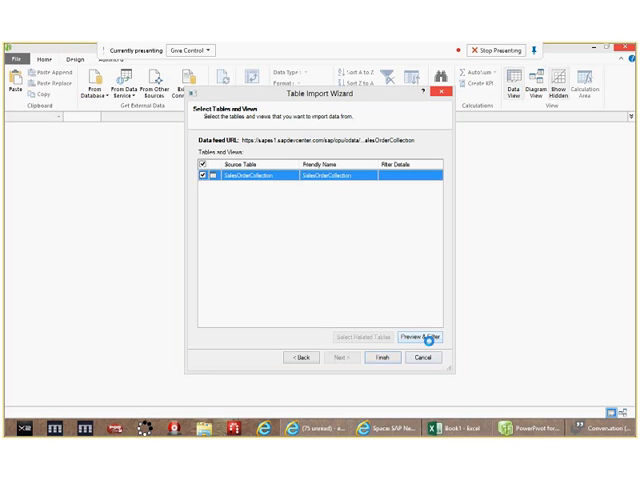
Preview the SalesOrderCollection rows, then cancel the Table Import Wizard
click(421, 335)
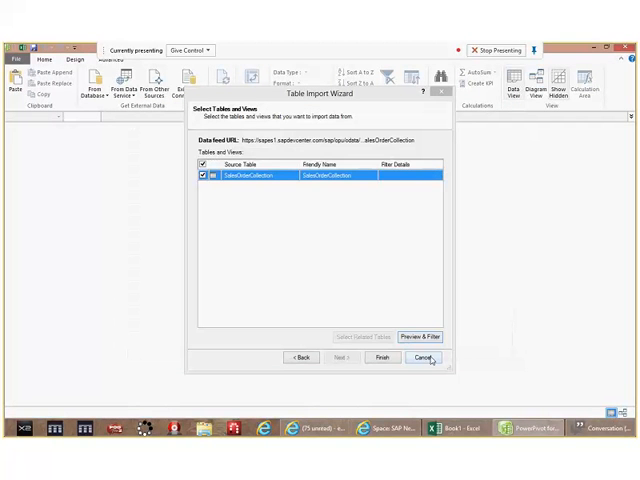
click(423, 357)
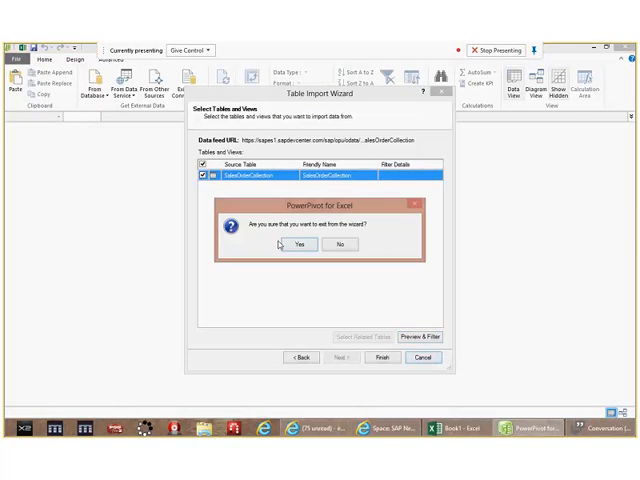
Confirm exiting the PowerPivot Table Import Wizard
click(297, 245)
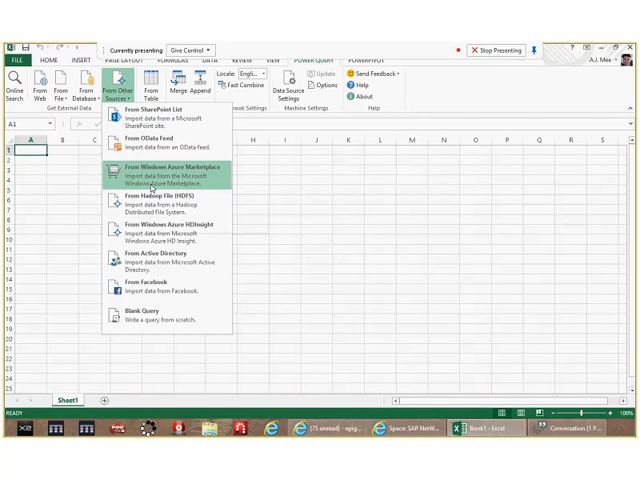
mouse_move(165, 168)
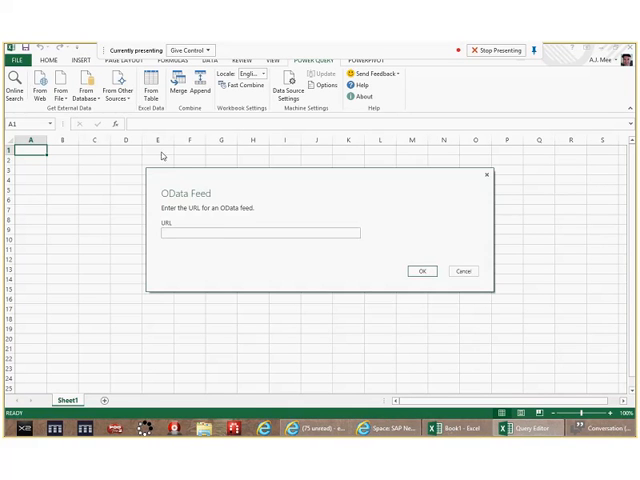
Enter the copied SalesOrderCollection service link as the OData Feed URL and load it
text(P1940051224)
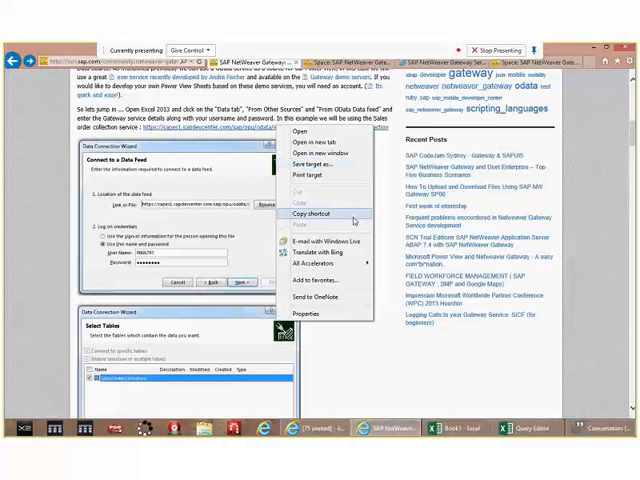
click(311, 214)
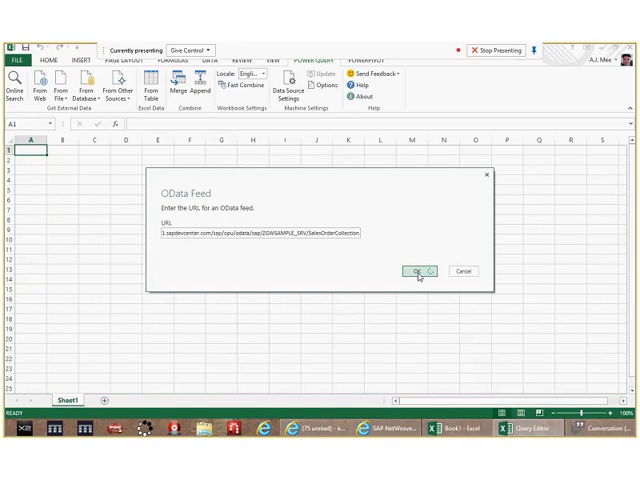
click(414, 271)
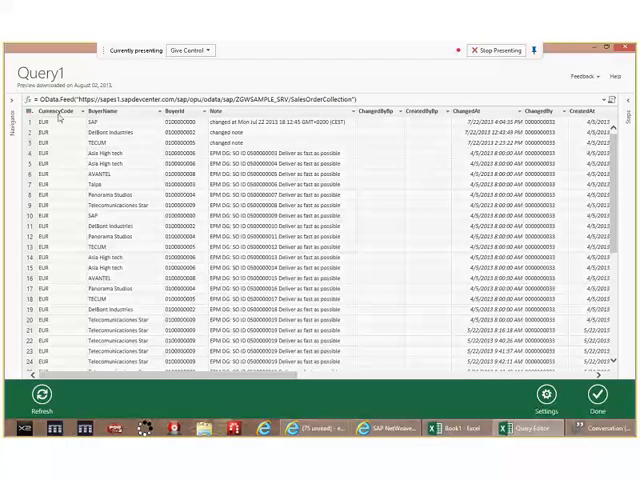
right_click(55, 111)
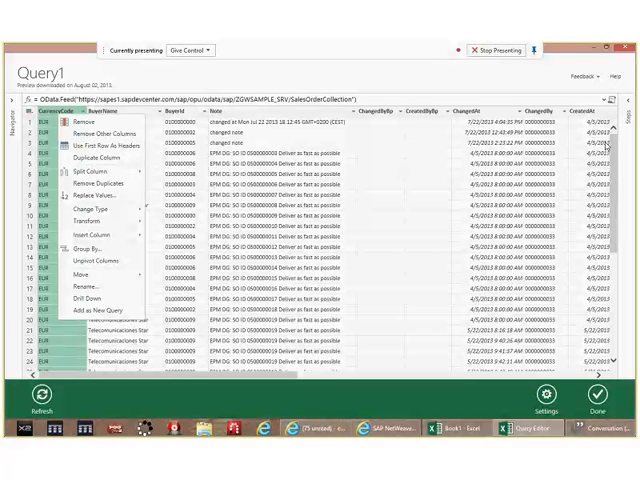
click(407, 218)
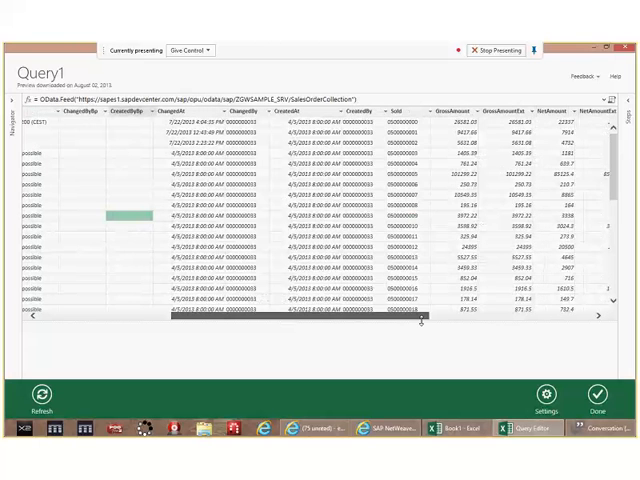
scroll(right, 3)
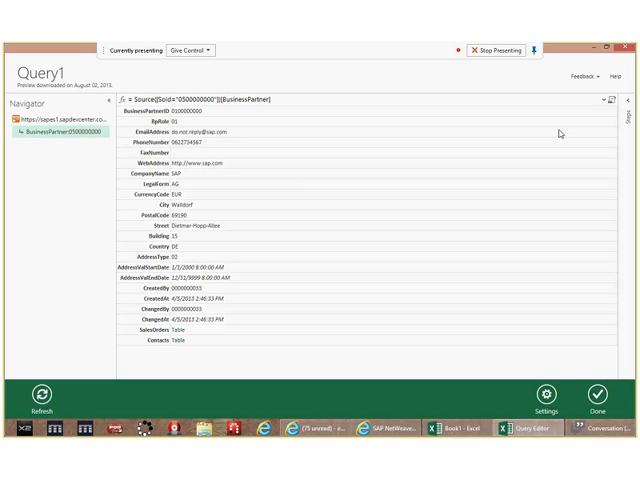
mouse_move(273, 177)
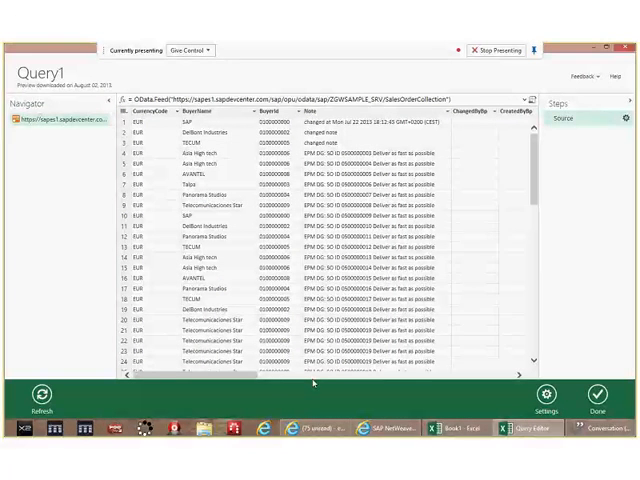
Expand every BusinessPartner field, such as CreatedAt, ChangedBy and SalesOrders, into columns
scroll(right, 3)
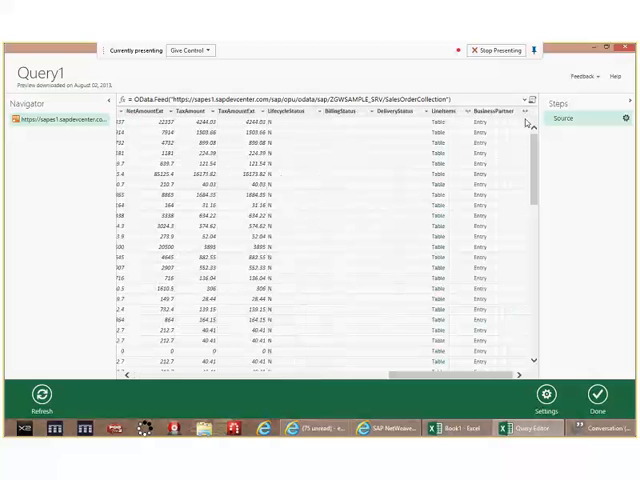
click(520, 117)
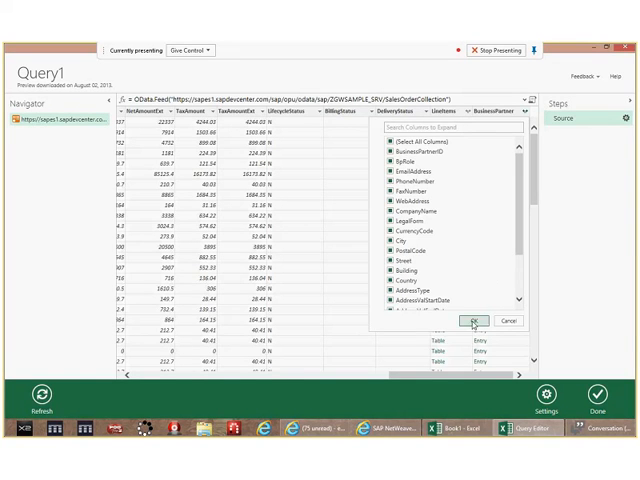
click(473, 321)
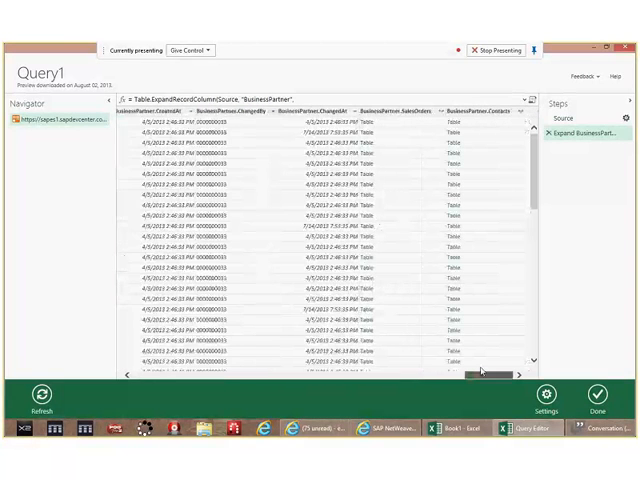
scroll(right, 3)
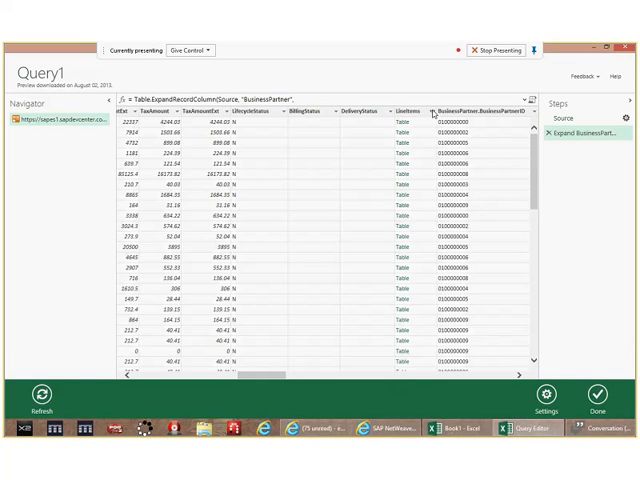
Expand all LineItems fields into per-item rows and scroll down through them
click(433, 110)
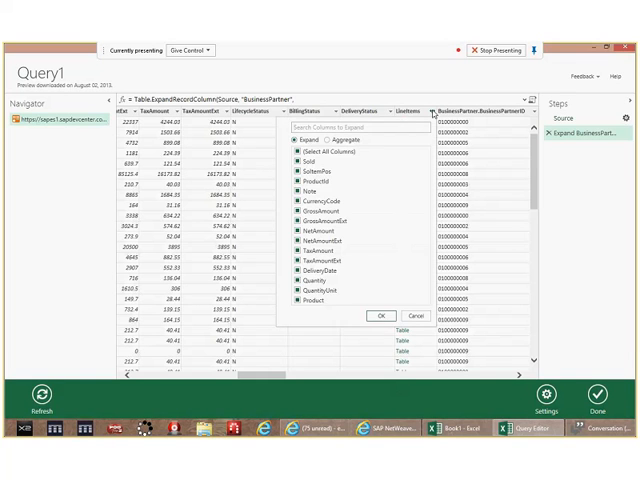
click(380, 315)
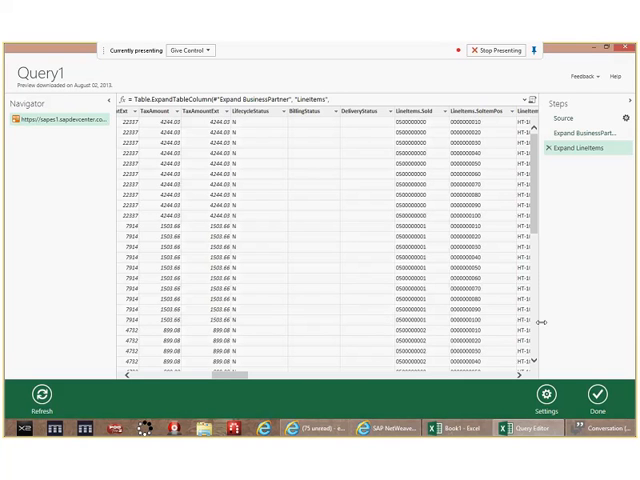
scroll(down, 3)
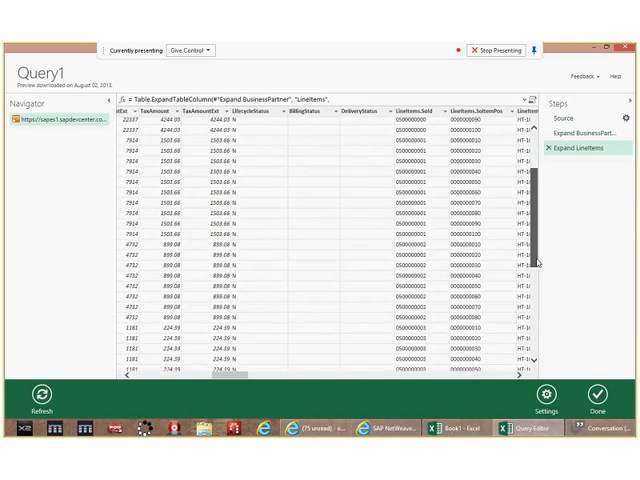
scroll(down, 3)
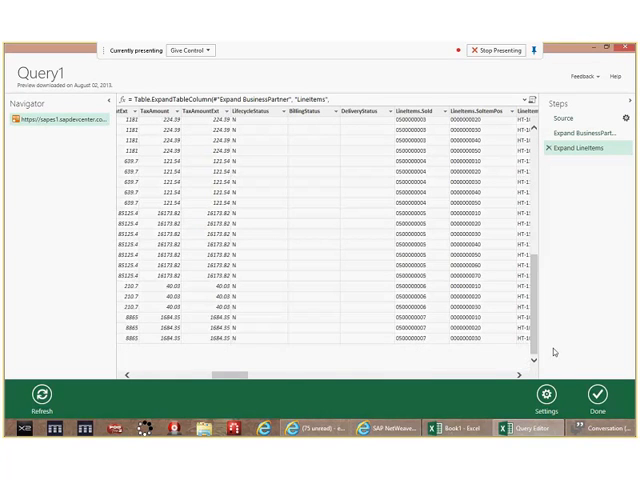